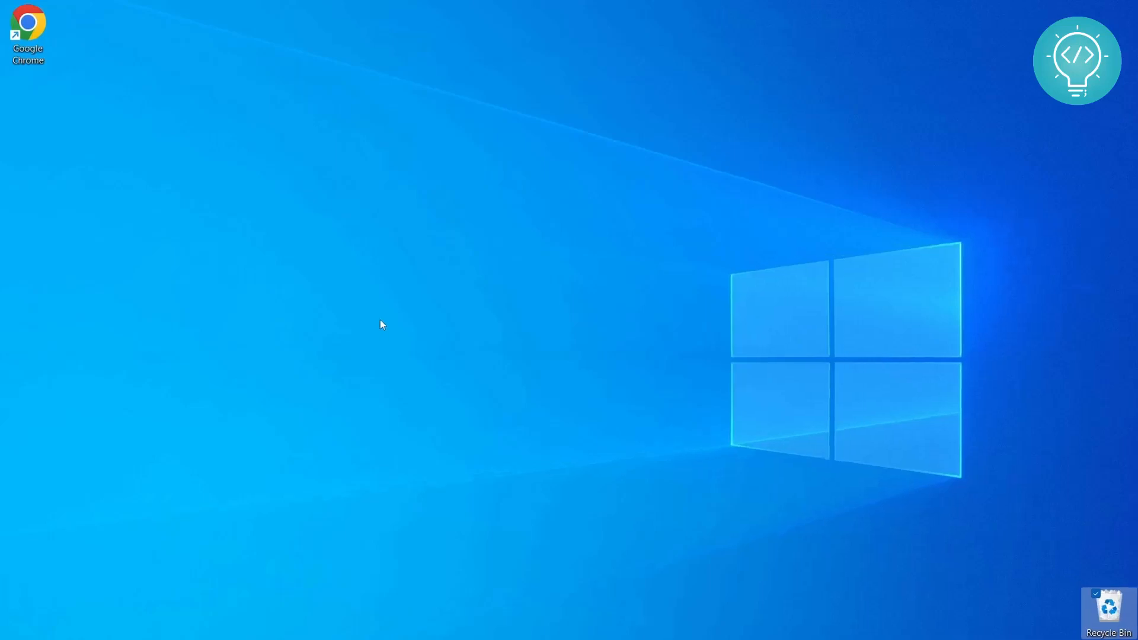
# Search the Start menu for "Command Prompt" and launch the best match.
pyautogui.write('comm')
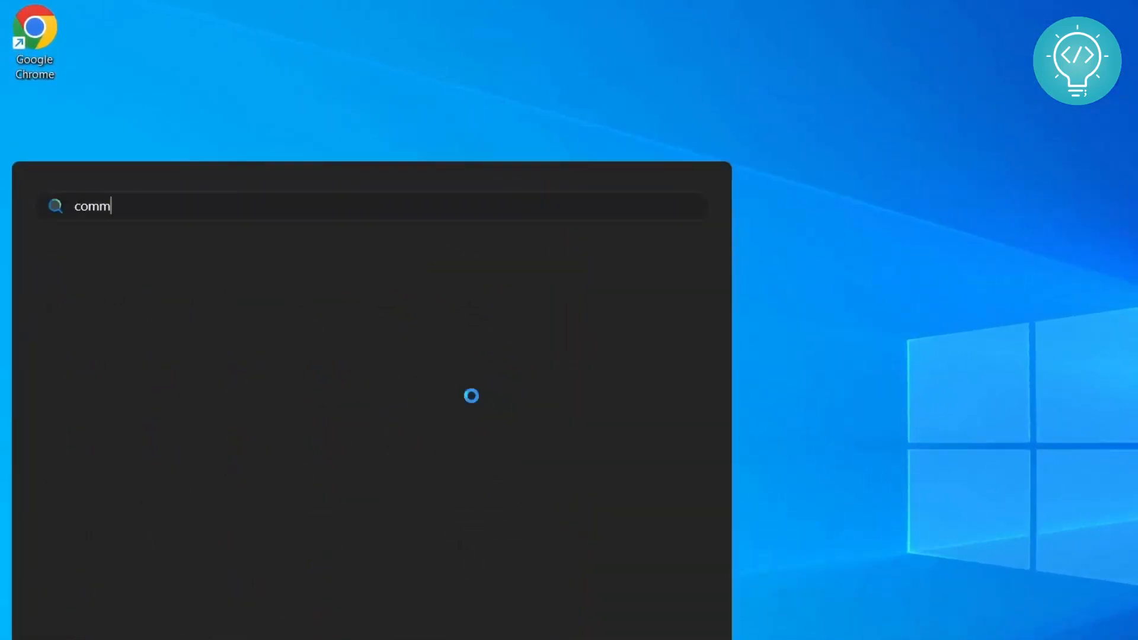
pyautogui.write('and Prompt')
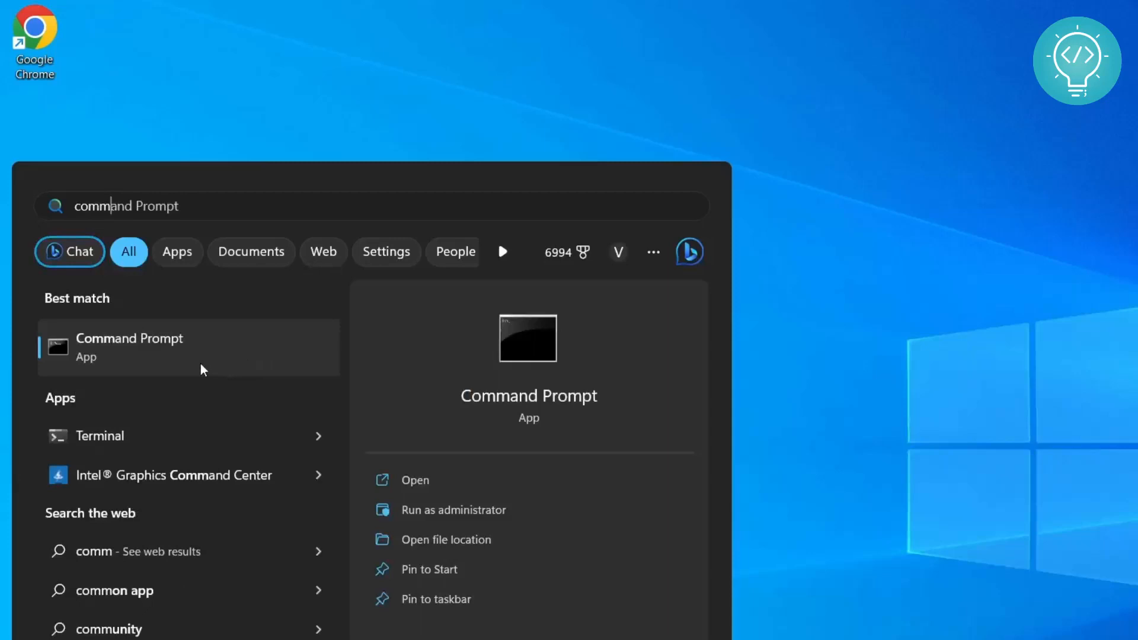
pyautogui.click(414, 480)
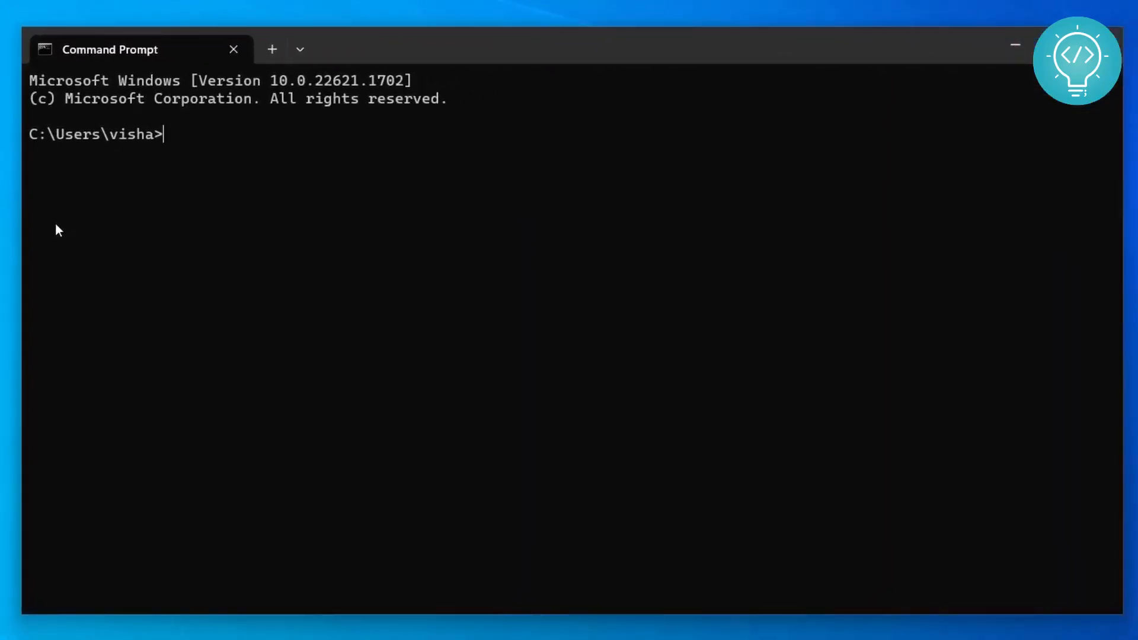
# Run wsl --install in Command Prompt.
pyautogui.write('wsl --in')
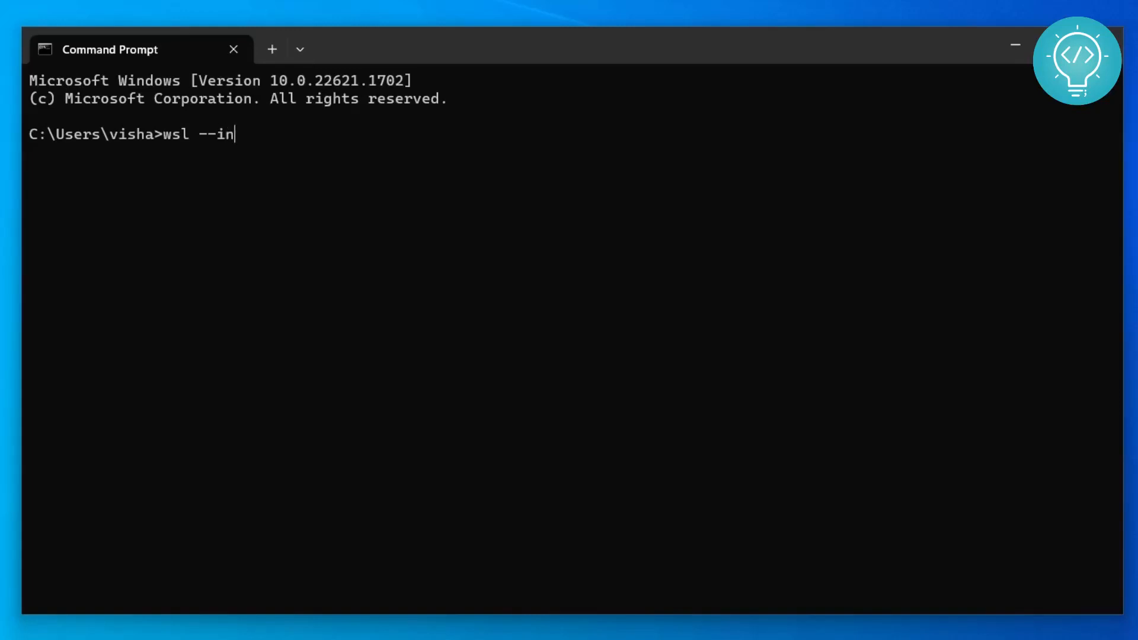
pyautogui.write('stall')
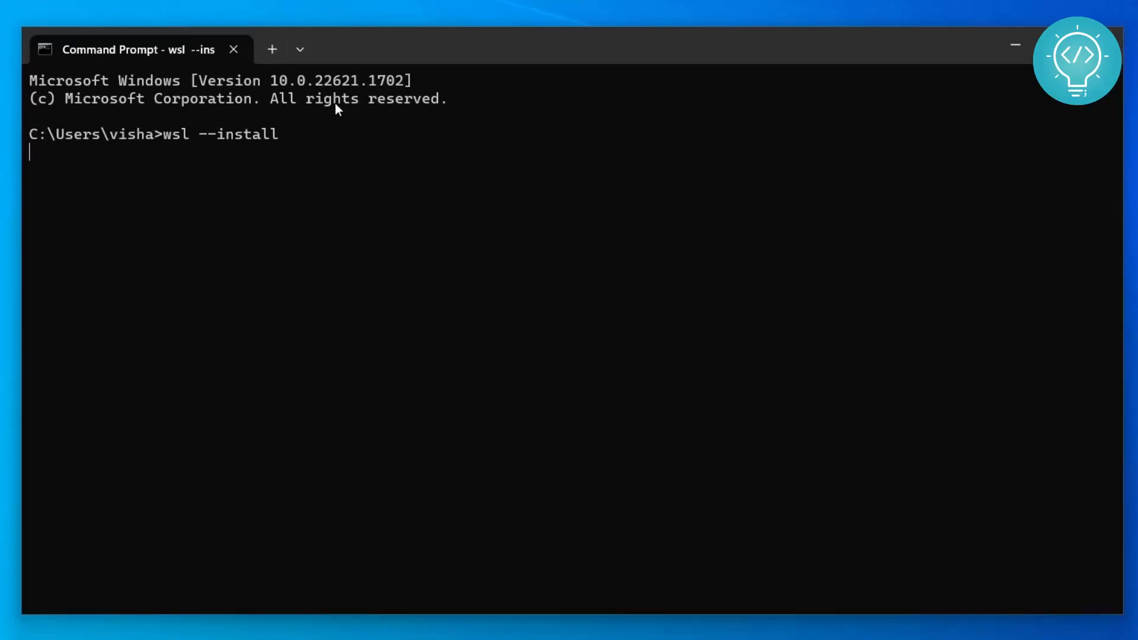
pyautogui.press('Return')
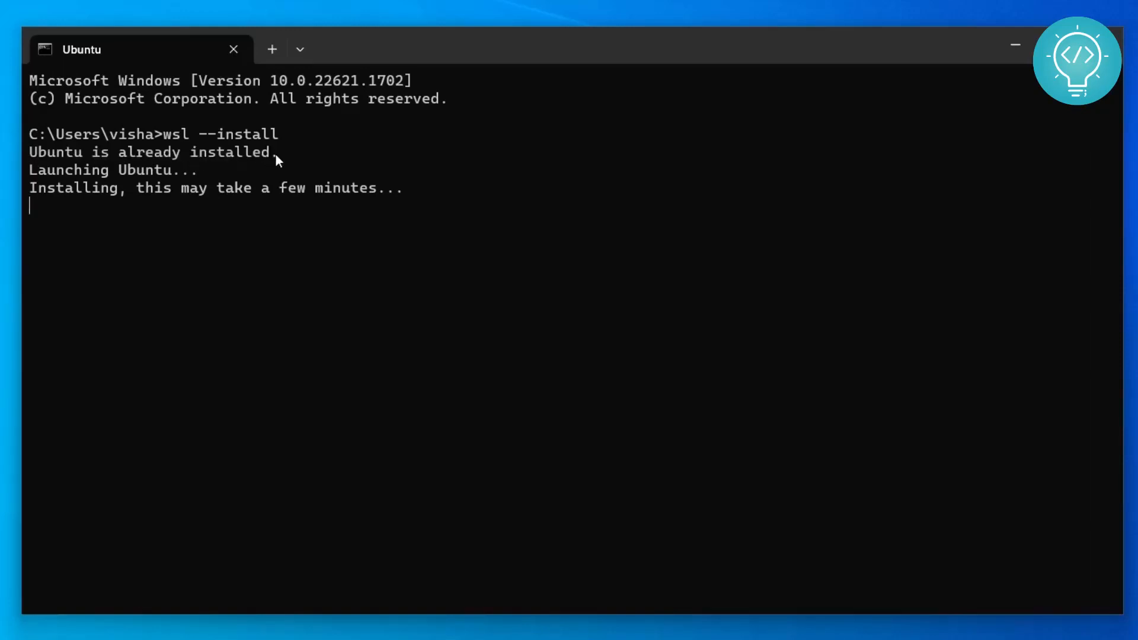
pyautogui.moveTo(172, 179)
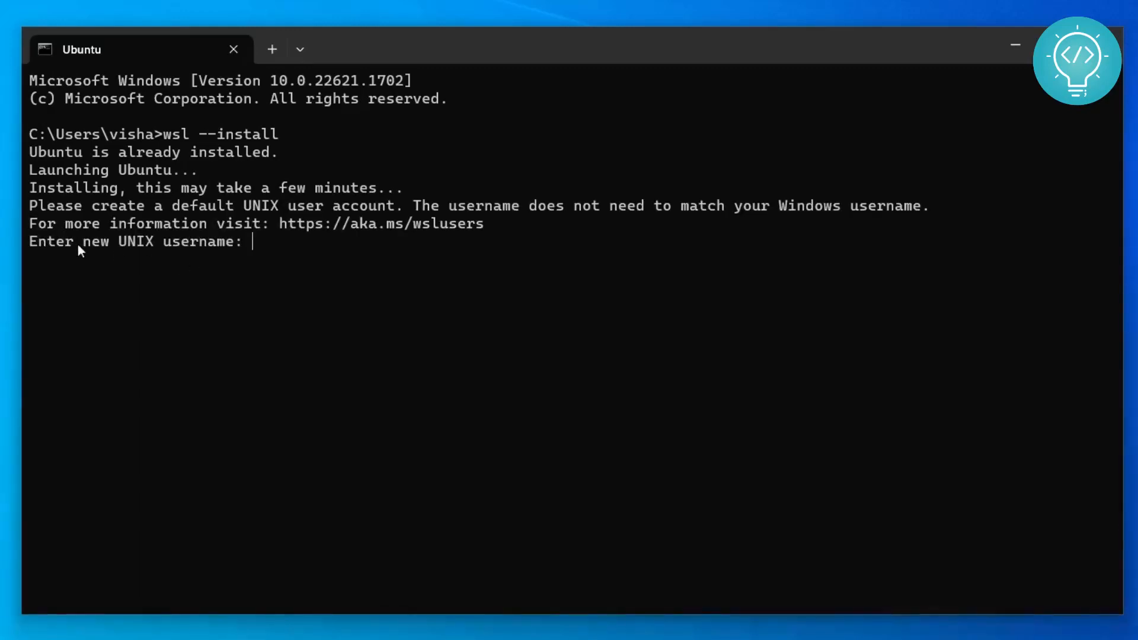
pyautogui.moveTo(285, 249)
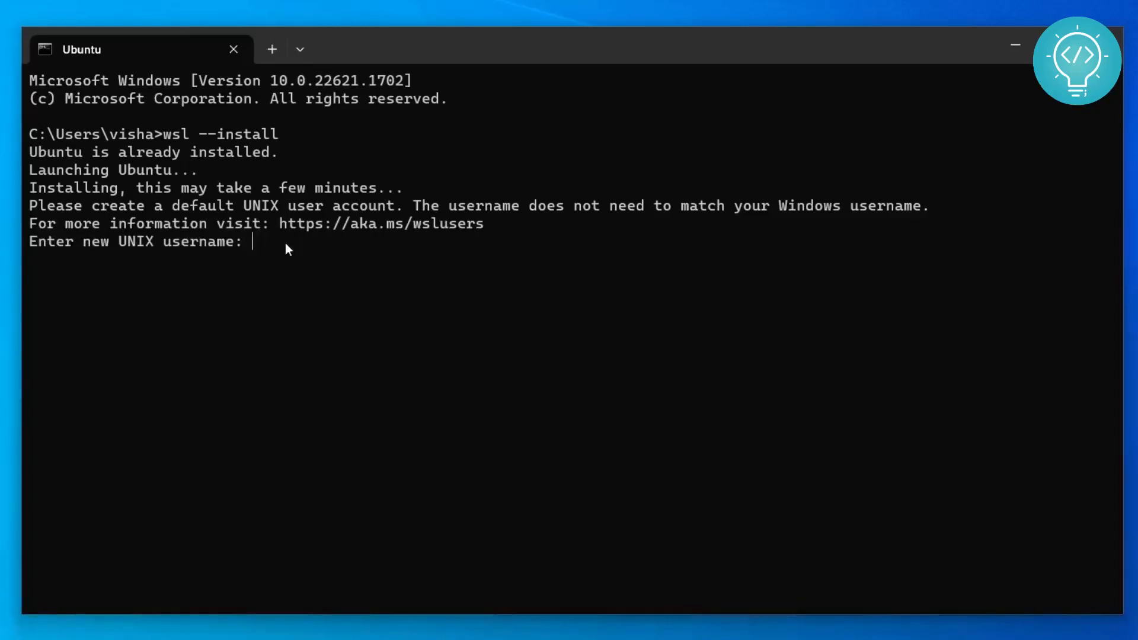
# Create UNIX user "tomcat" and select the 'Installation successful!' message.
pyautogui.write('tomcat')
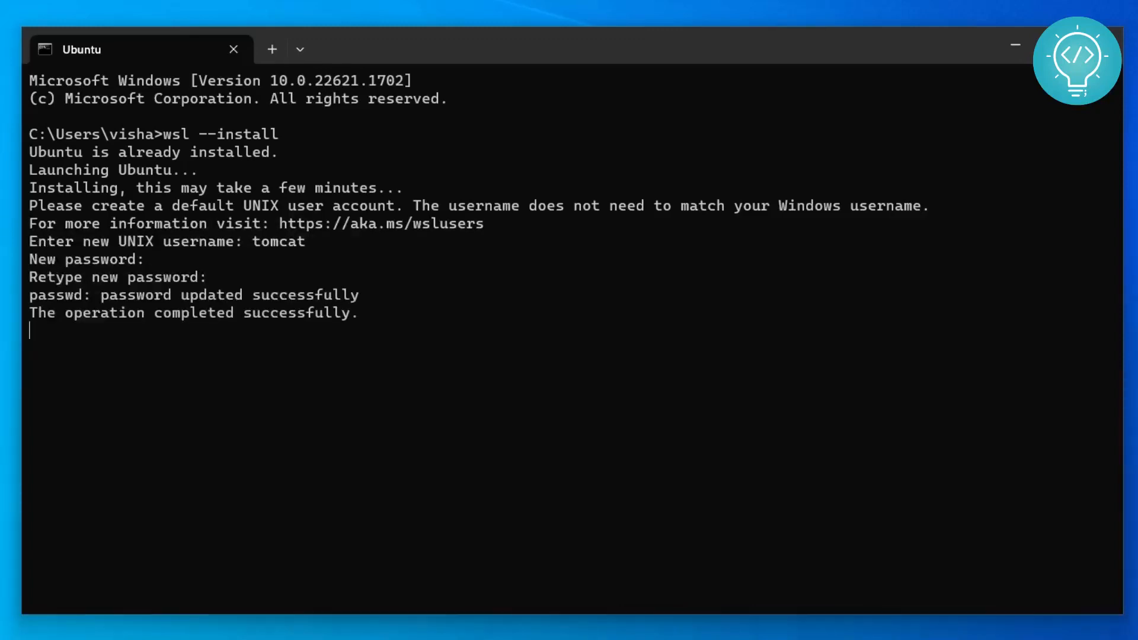
pyautogui.moveTo(222, 300)
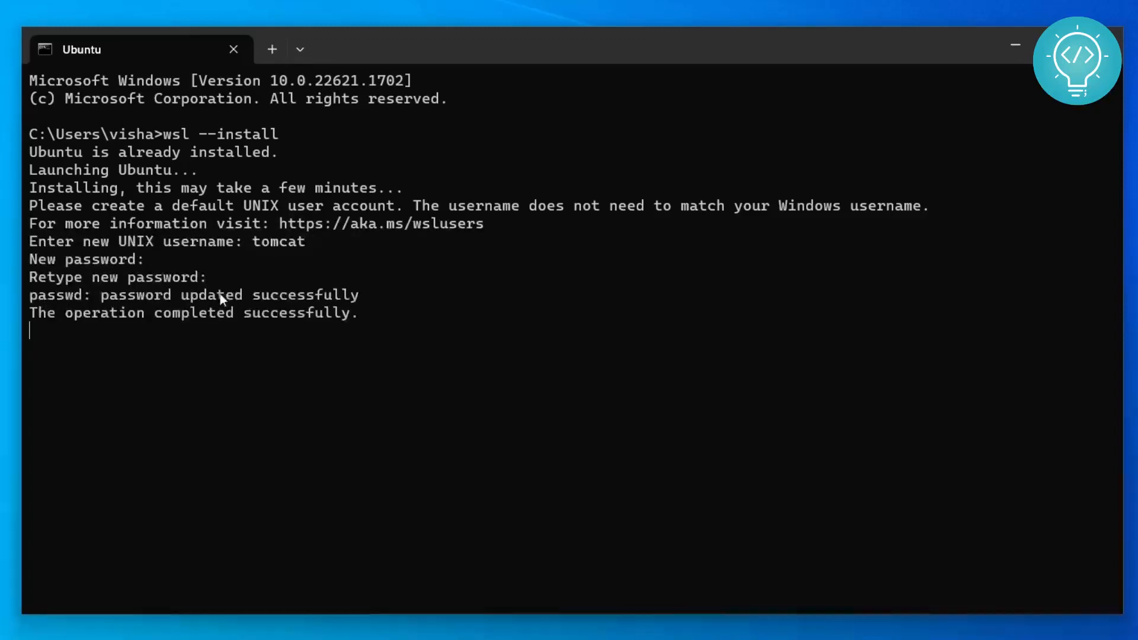
pyautogui.moveTo(378, 317)
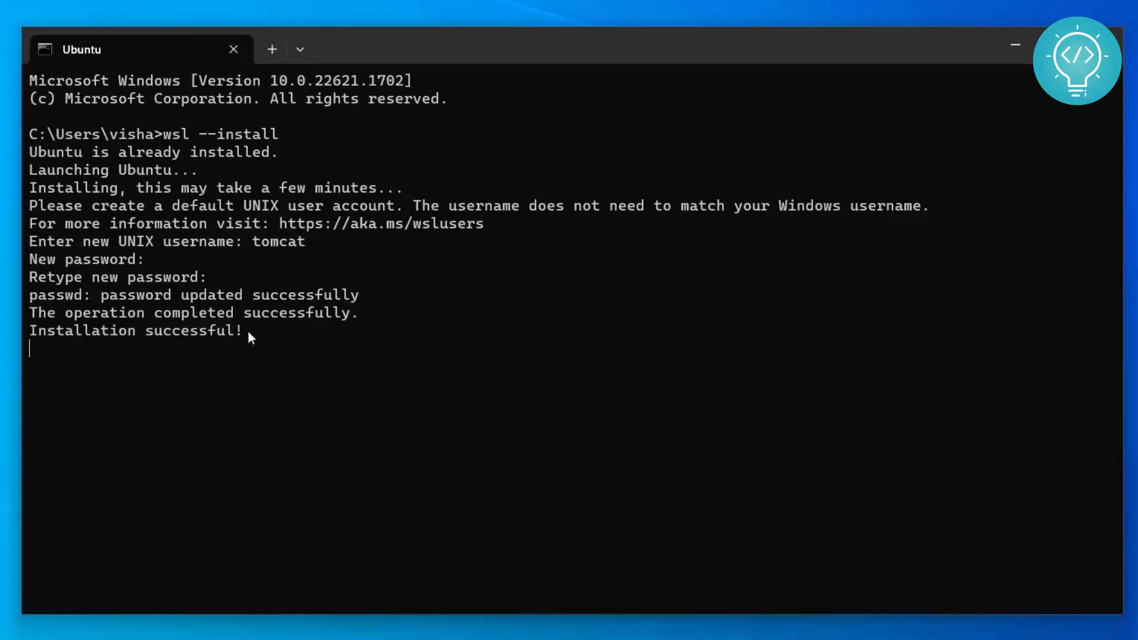
pyautogui.tripleClick(135, 330)
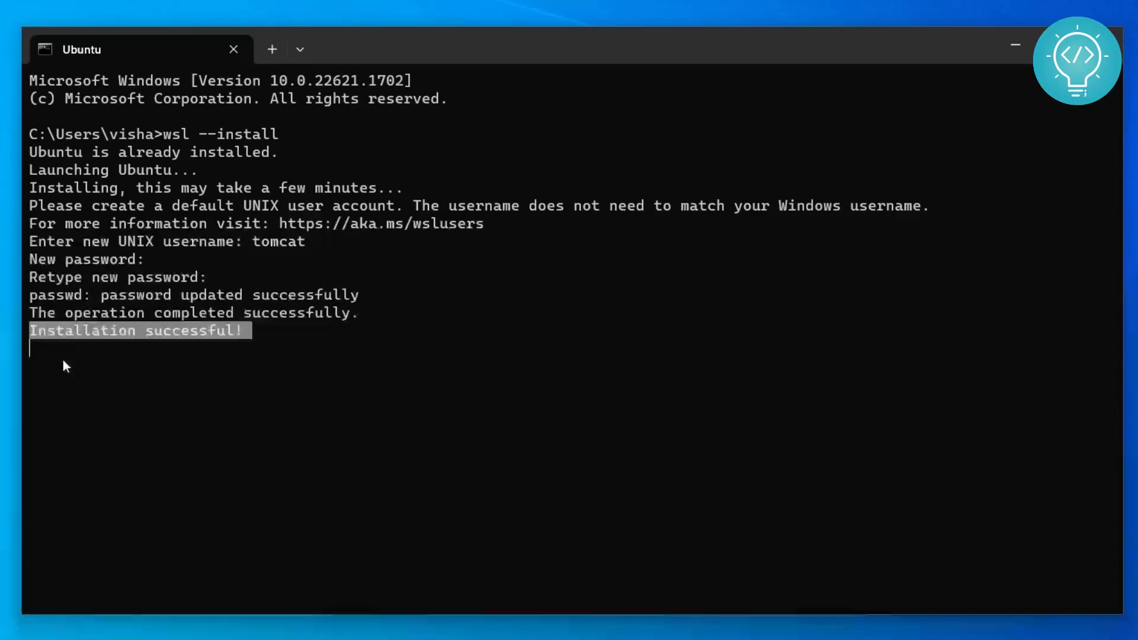
pyautogui.moveTo(84, 304)
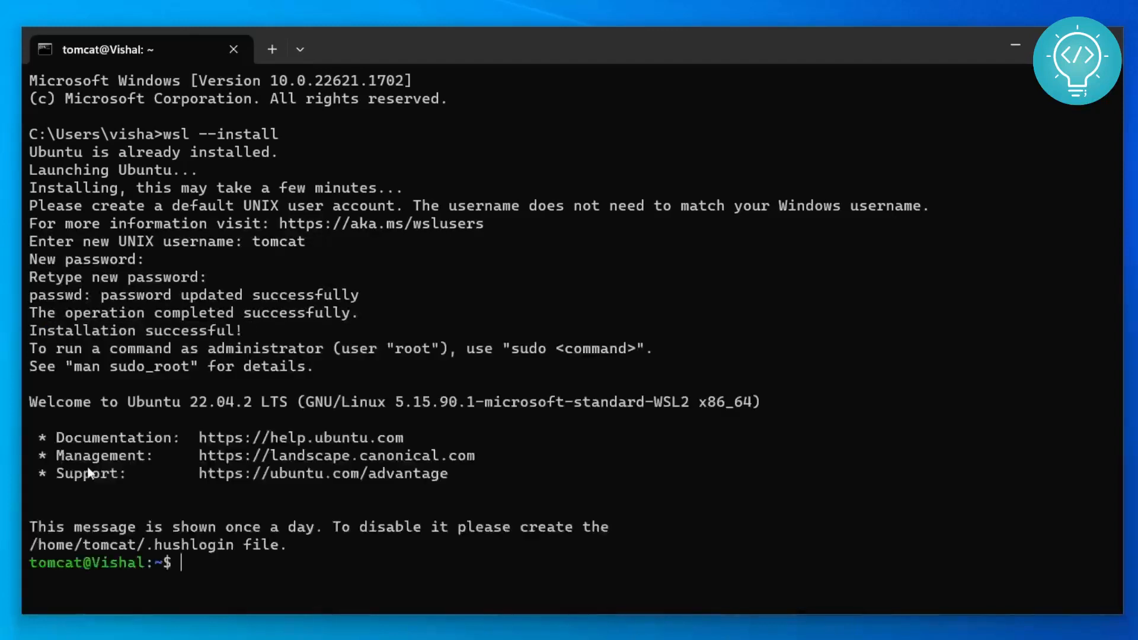
pyautogui.moveTo(143, 483)
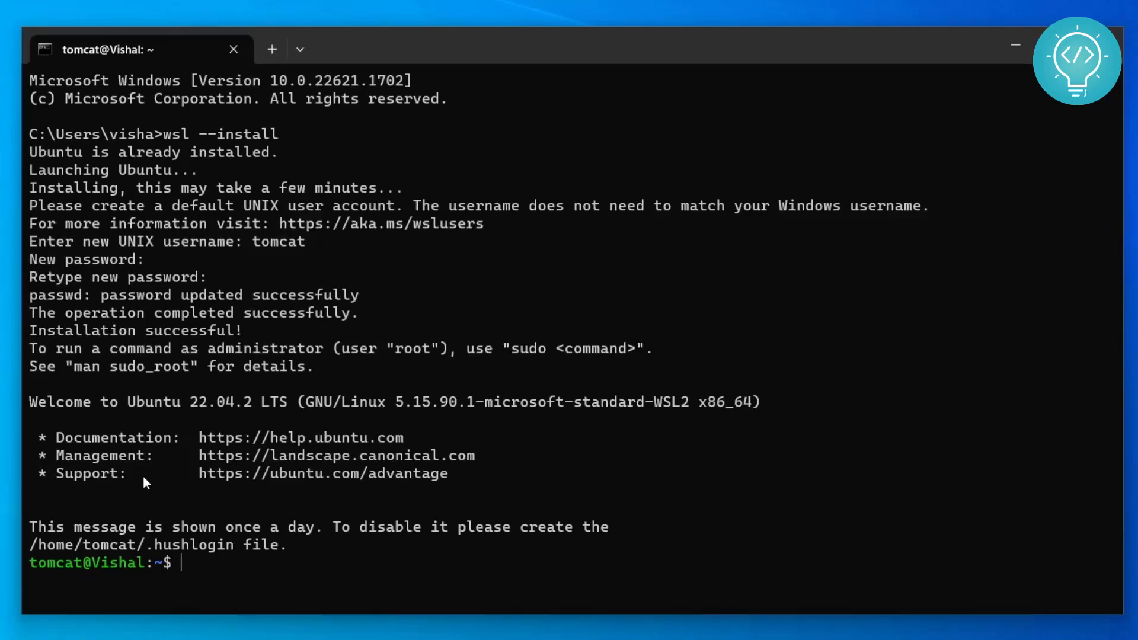
pyautogui.moveTo(207, 565)
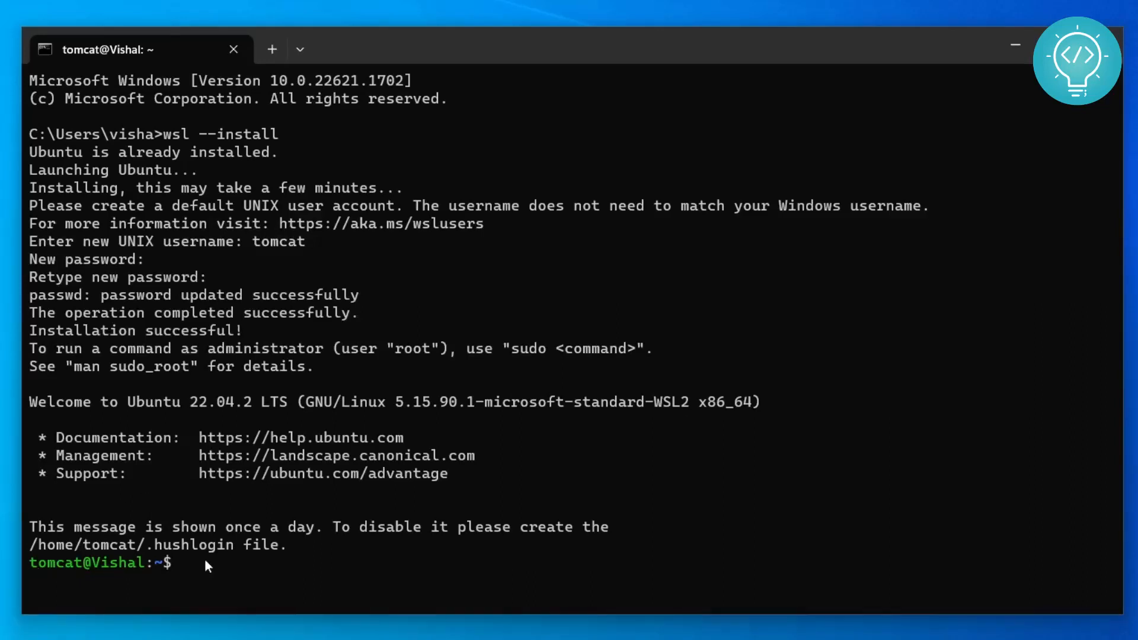
# Maximize the Ubuntu terminal showing the 22.04.2 LTS welcome and prompt.
pyautogui.click(1086, 11)
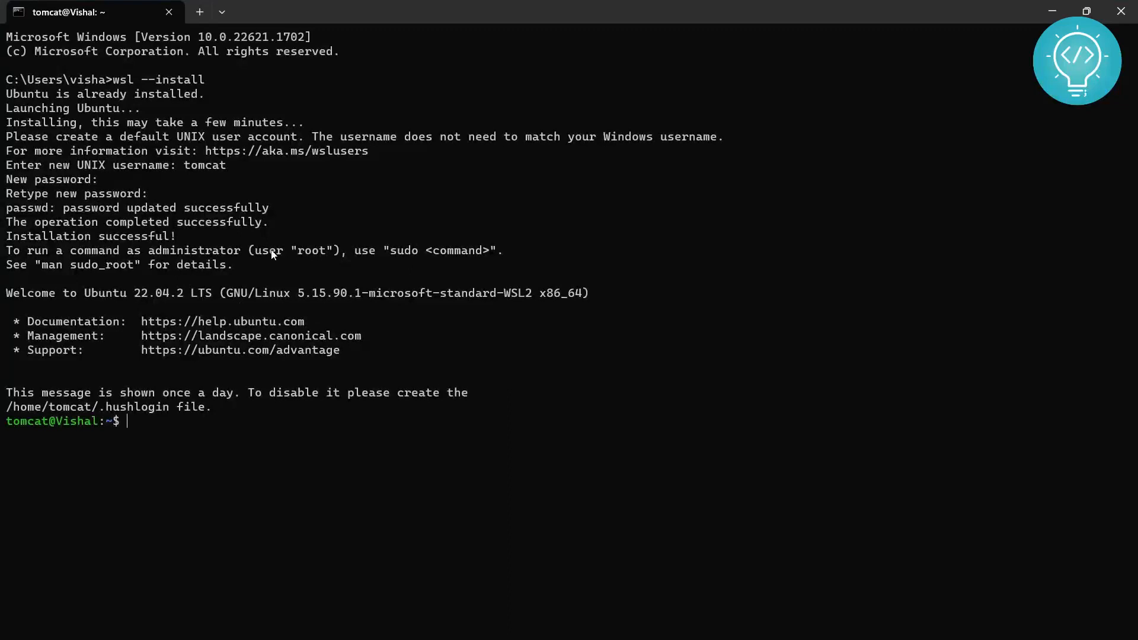
pyautogui.moveTo(28, 445)
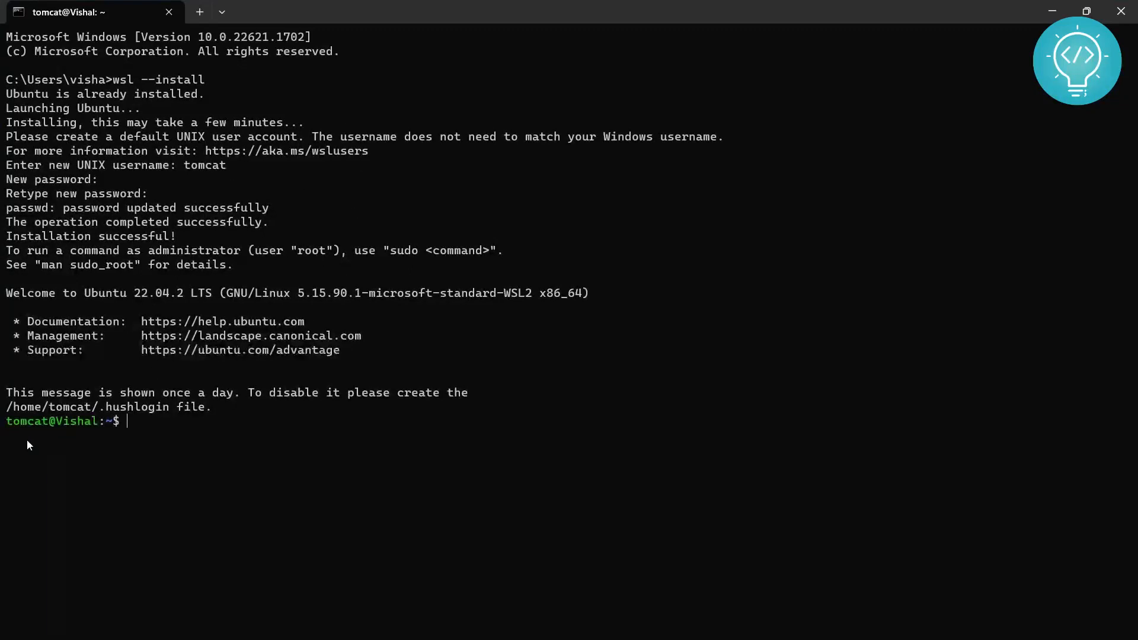
# Run cat /etc/*-release to print Ubuntu's release details.
pyautogui.write('cat')
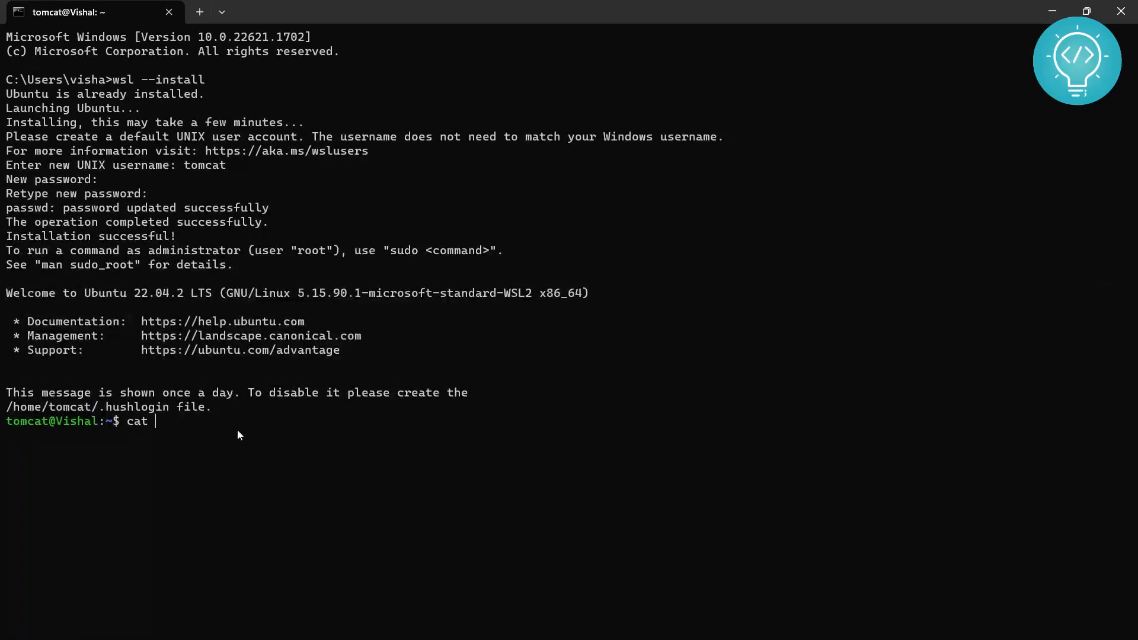
pyautogui.write('/etc/*')
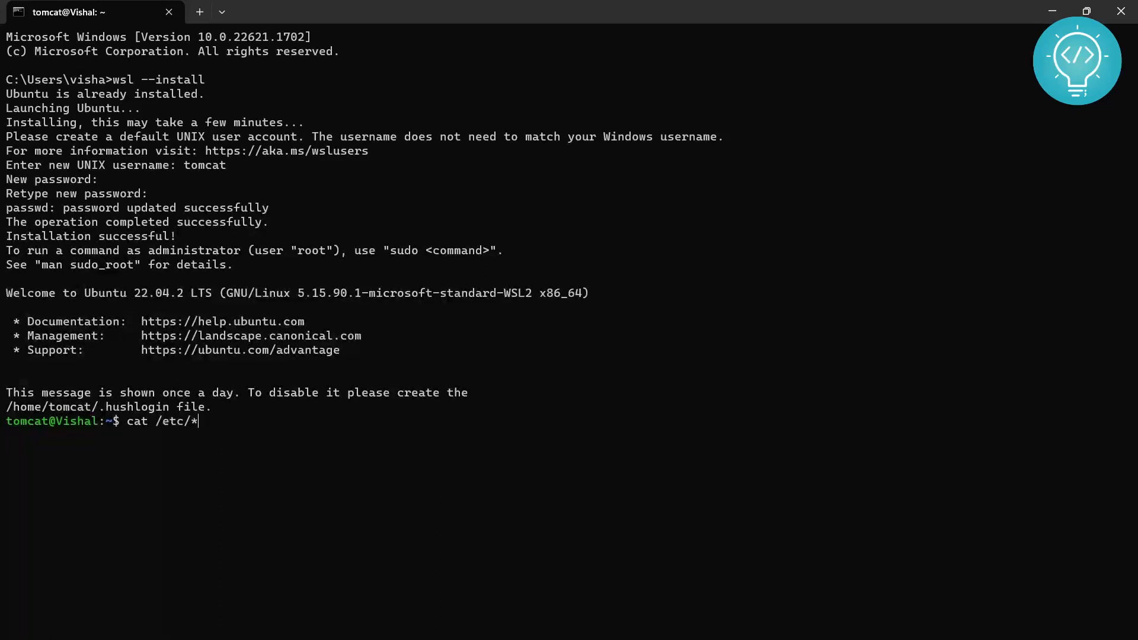
pyautogui.write('-release')
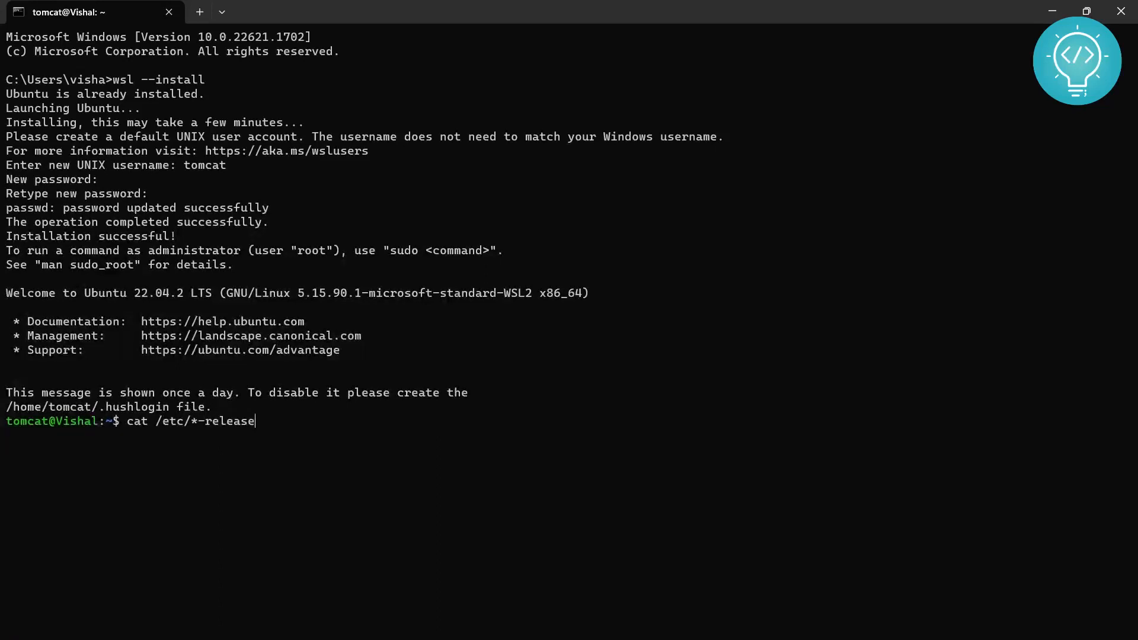
pyautogui.press('Return')
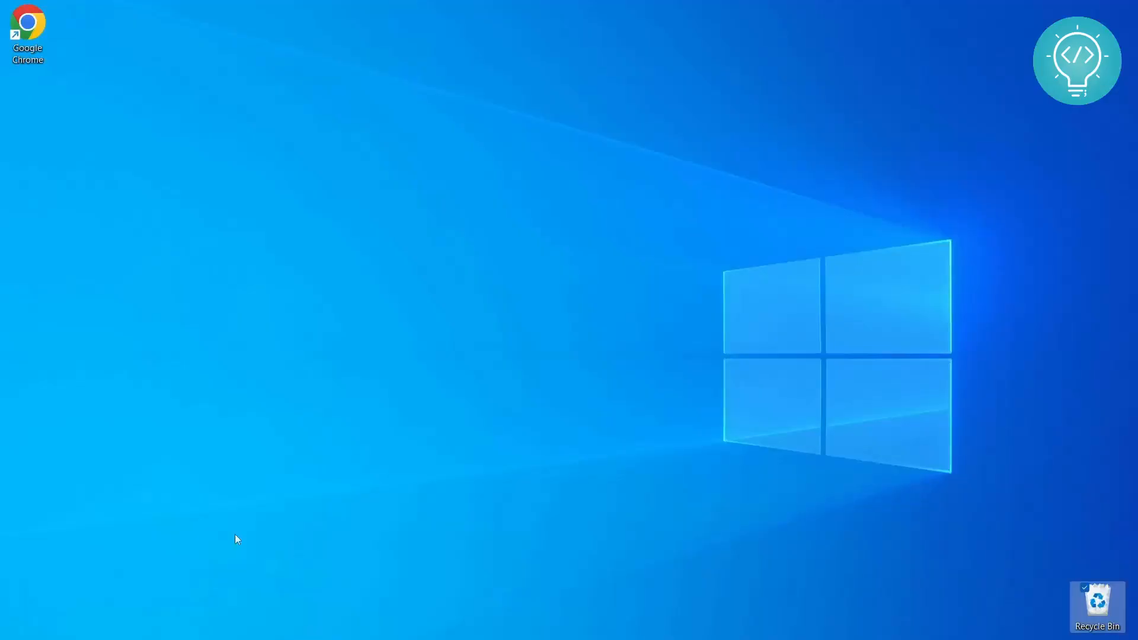
pyautogui.moveTo(689, 260)
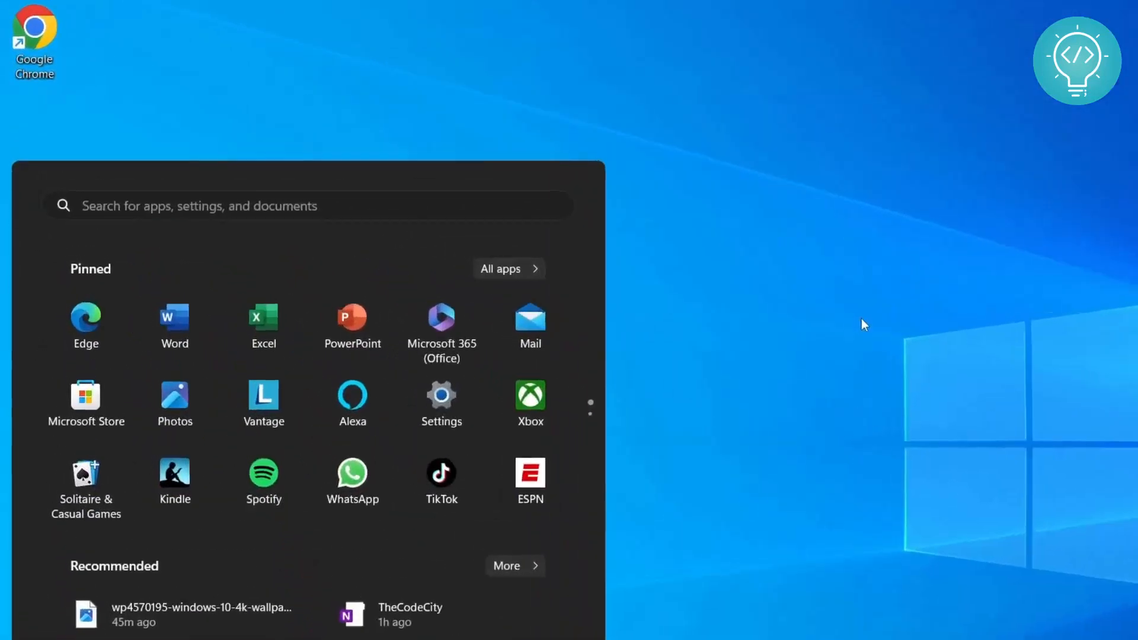
# Type "ubutnut" in Start search to find the Ubuntu app.
pyautogui.write('ubutnut')
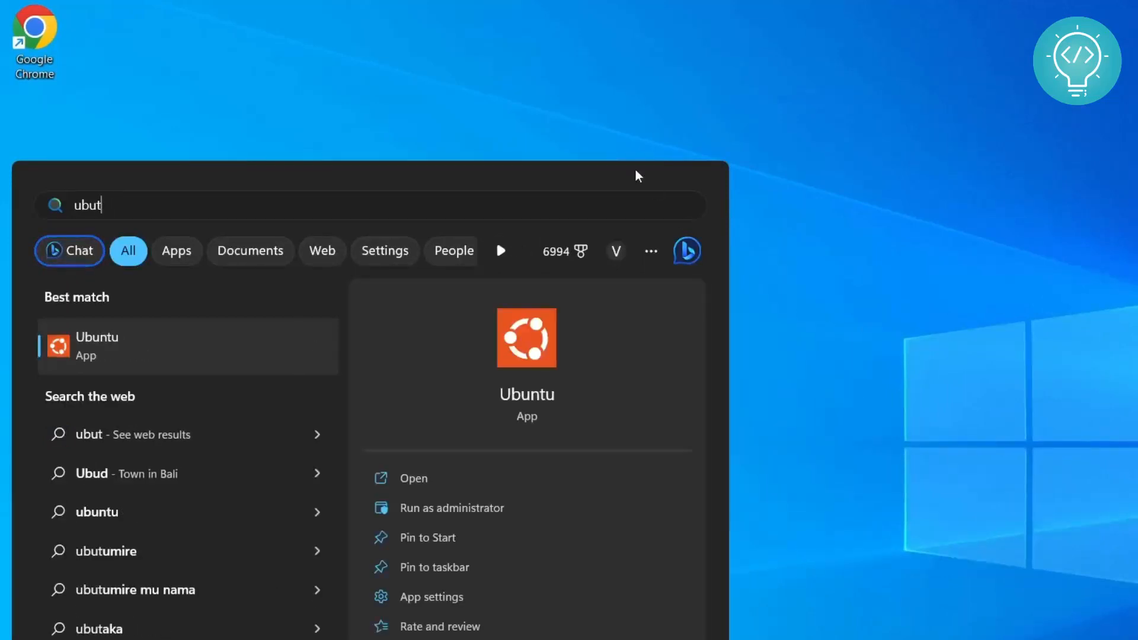
pyautogui.moveTo(488, 314)
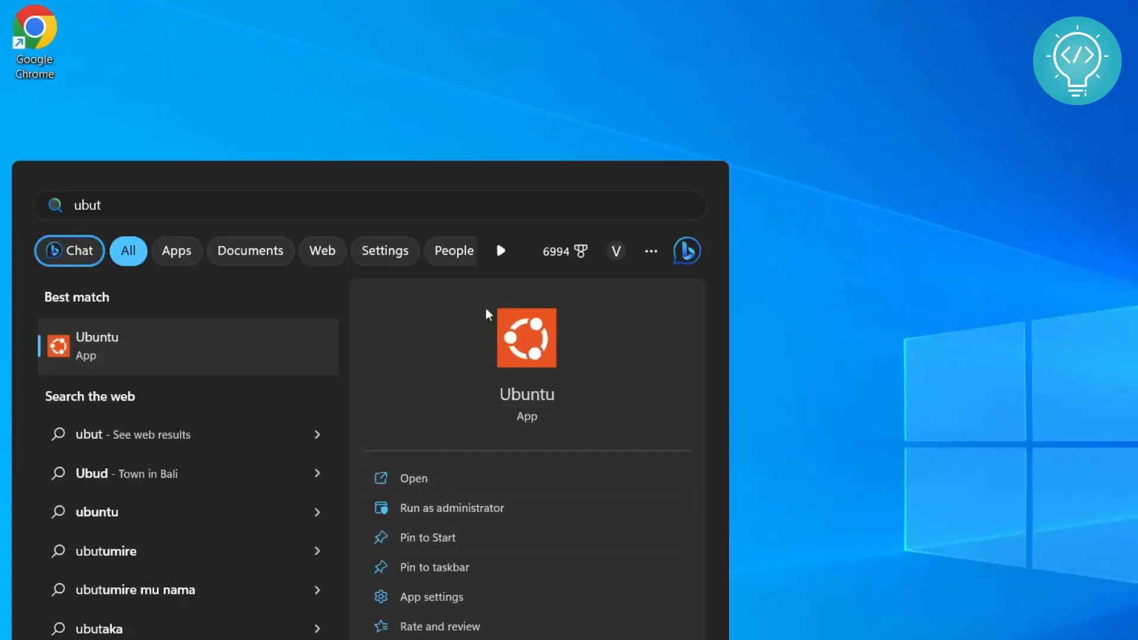
pyautogui.moveTo(511, 326)
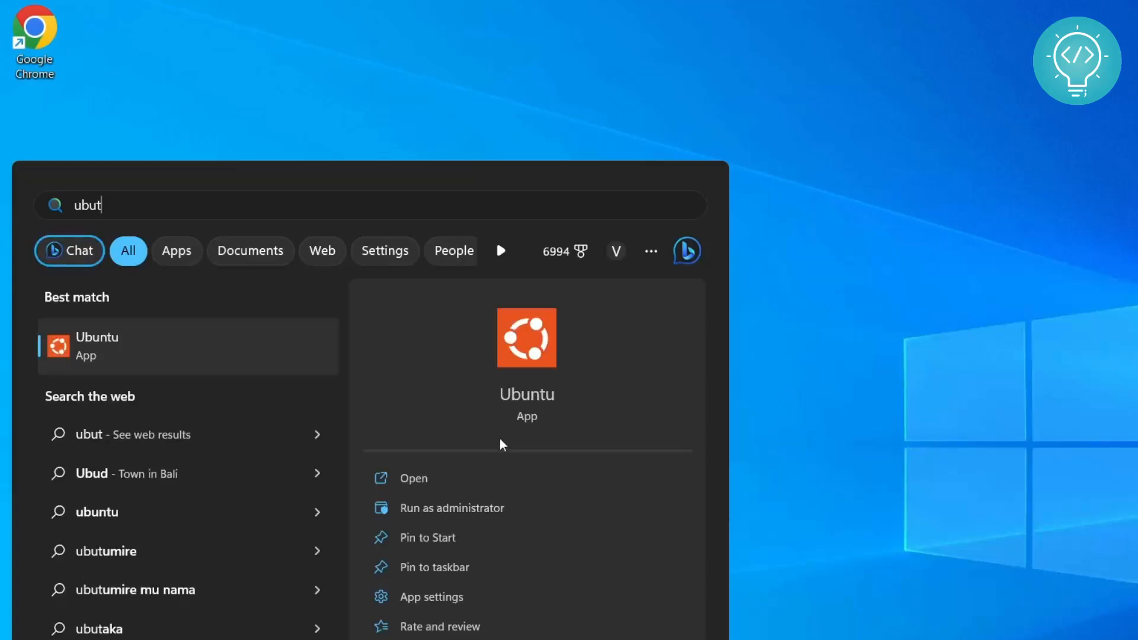
pyautogui.moveTo(303, 360)
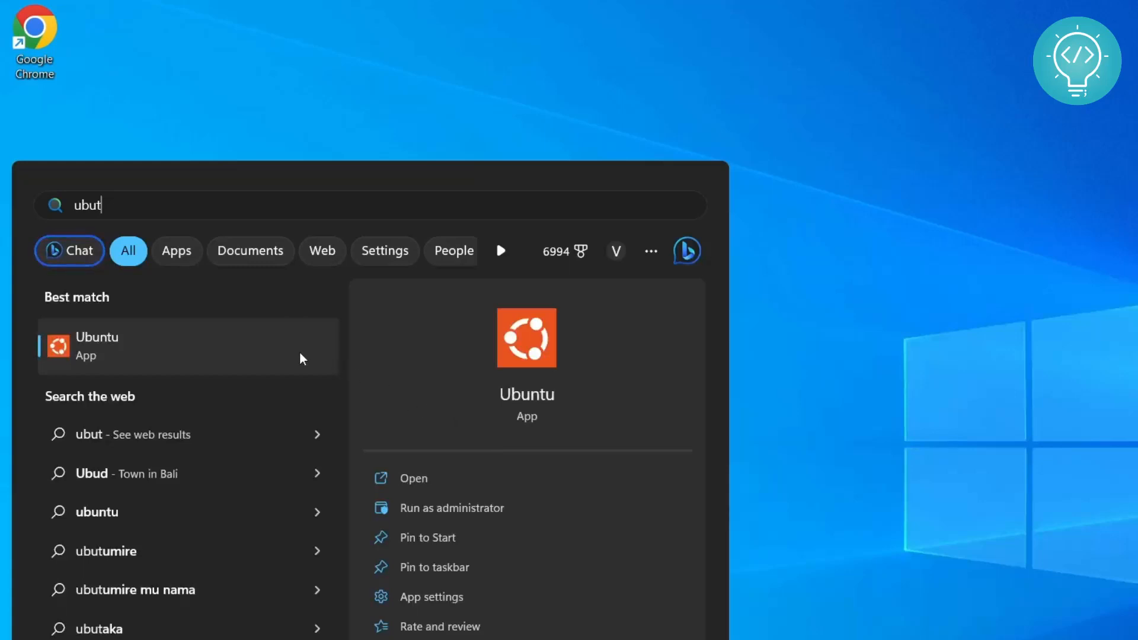